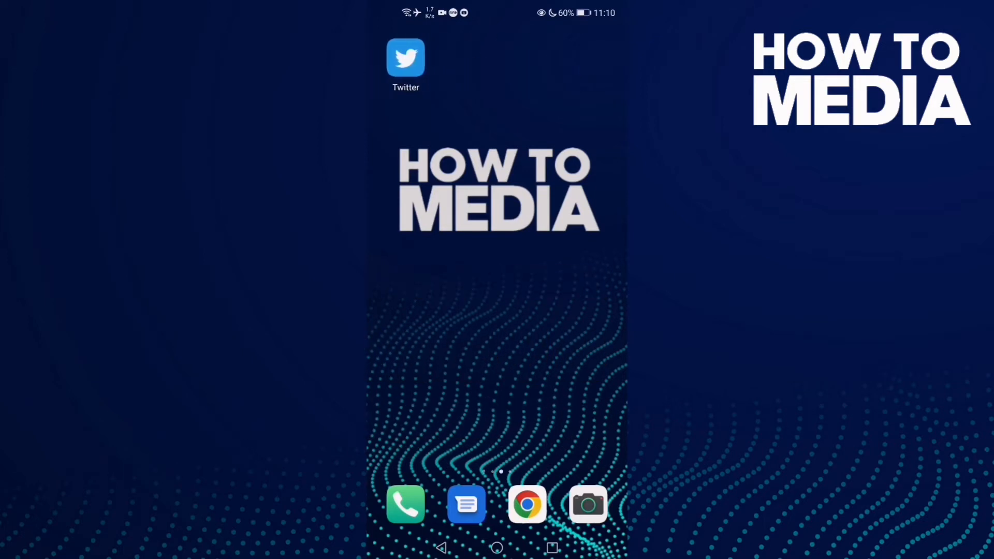
Step: Launch Twitter and bring up the account side menu from the profile picture
left_click(406, 57)
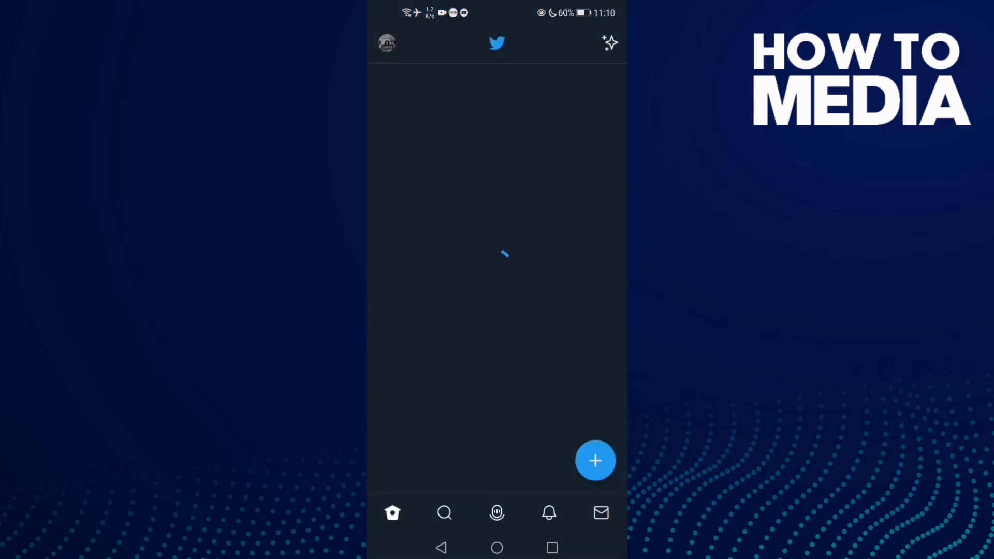
left_click(387, 43)
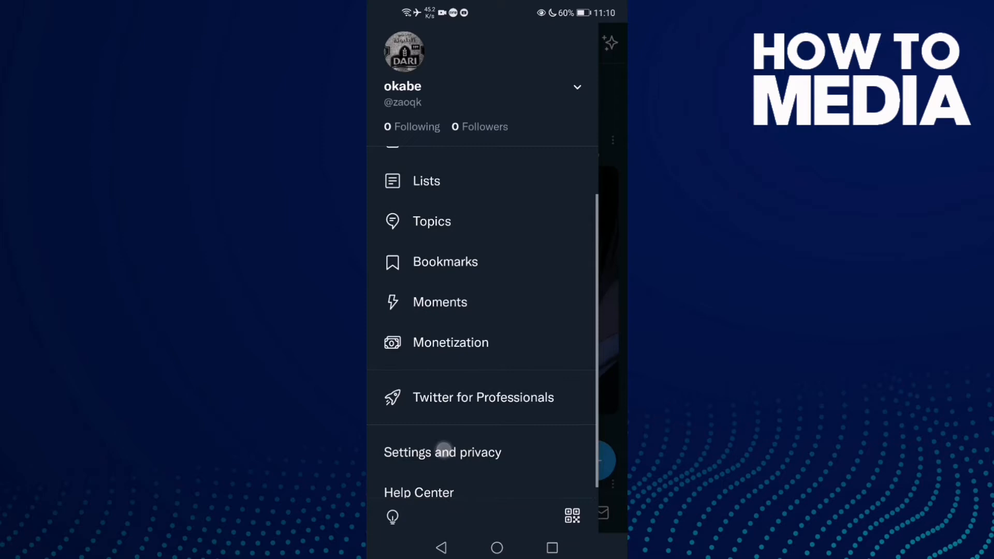
Step: Reach Display and sound via Settings and privacy > Accessibility, display and languages > Display
left_click(442, 452)
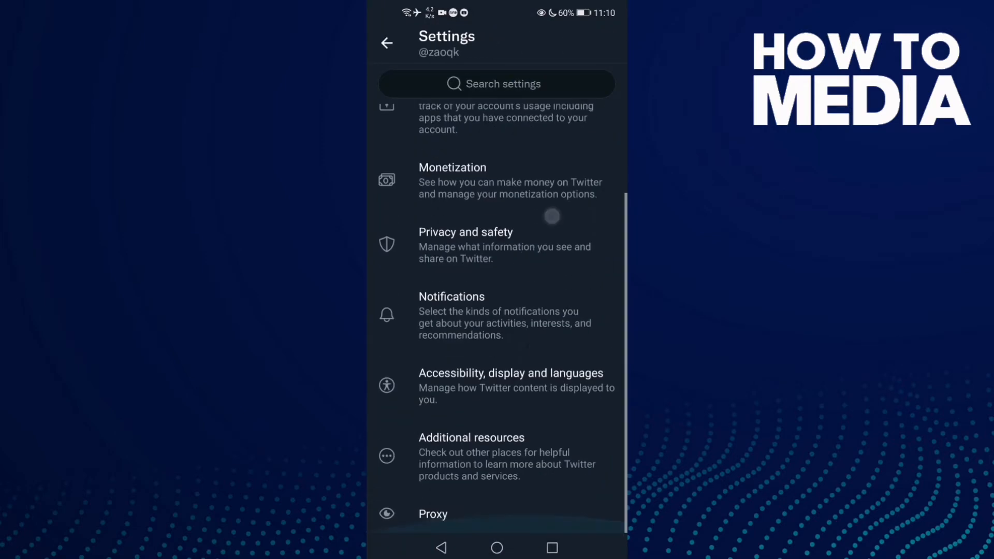
scroll("down", 3)
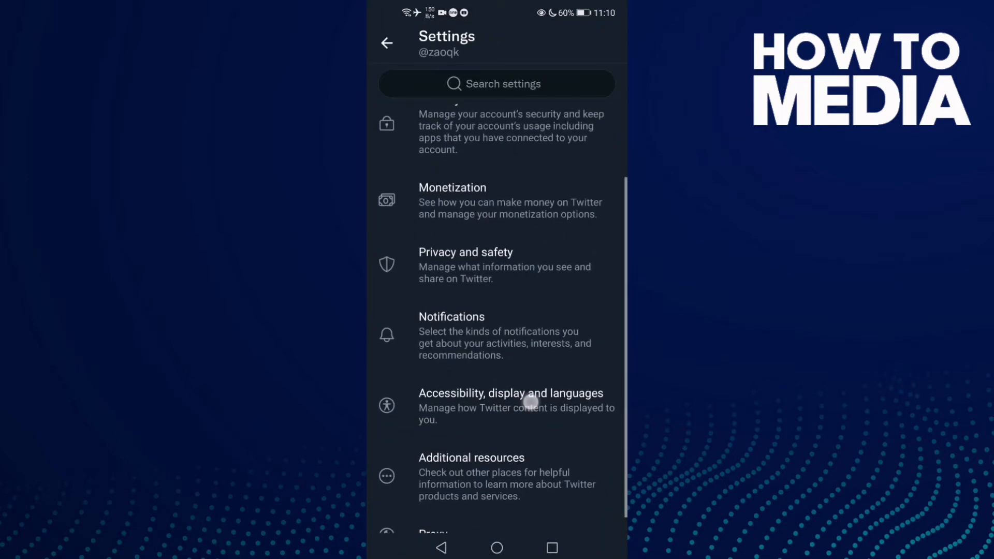
left_click(510, 406)
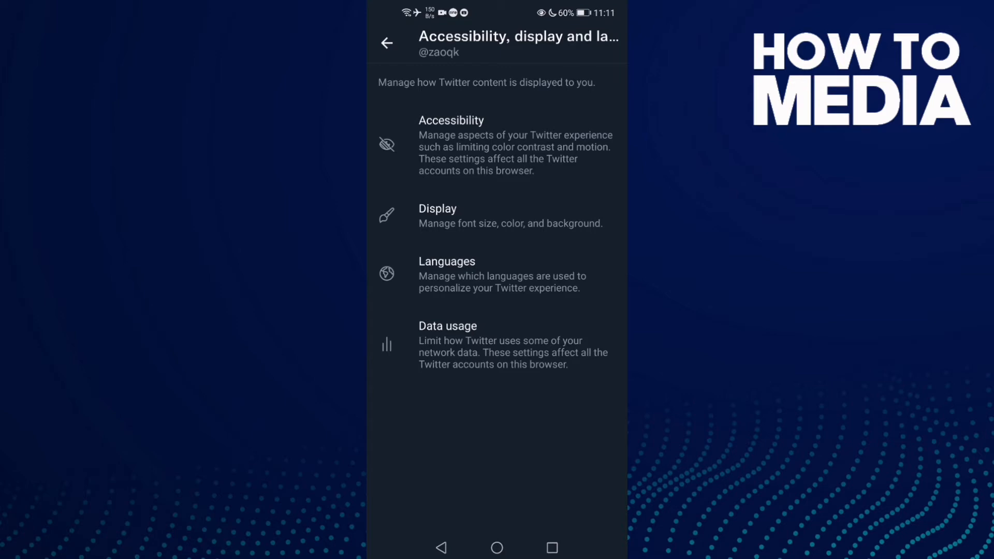
left_click(437, 215)
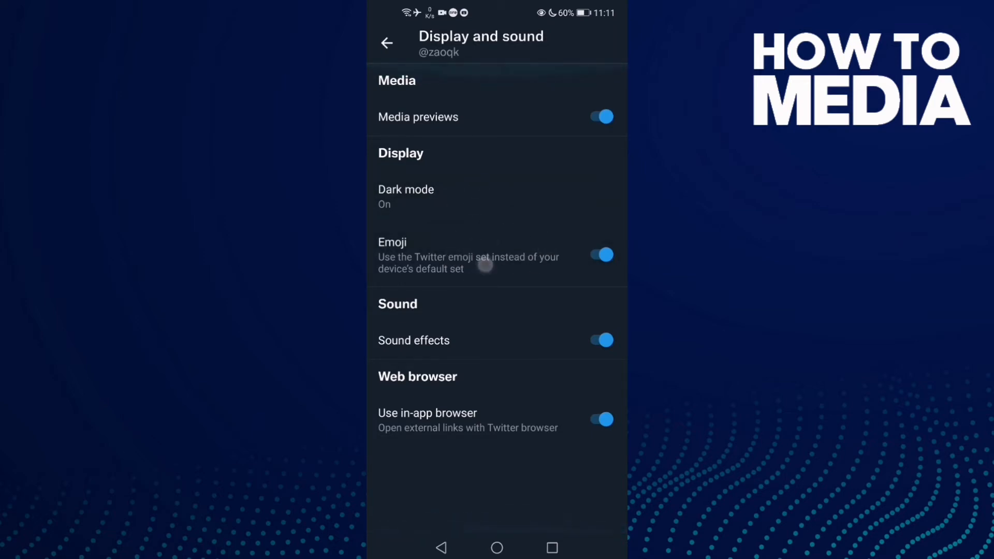
Step: Turn the Twitter emoji toggle off and acknowledge the Restart Twitter notice with OK
left_click(600, 254)
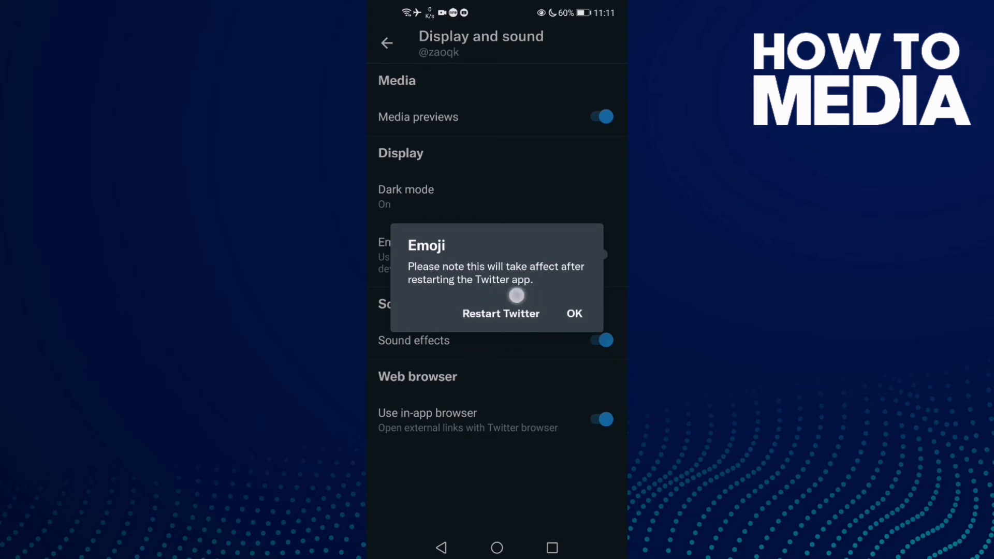
left_click(573, 313)
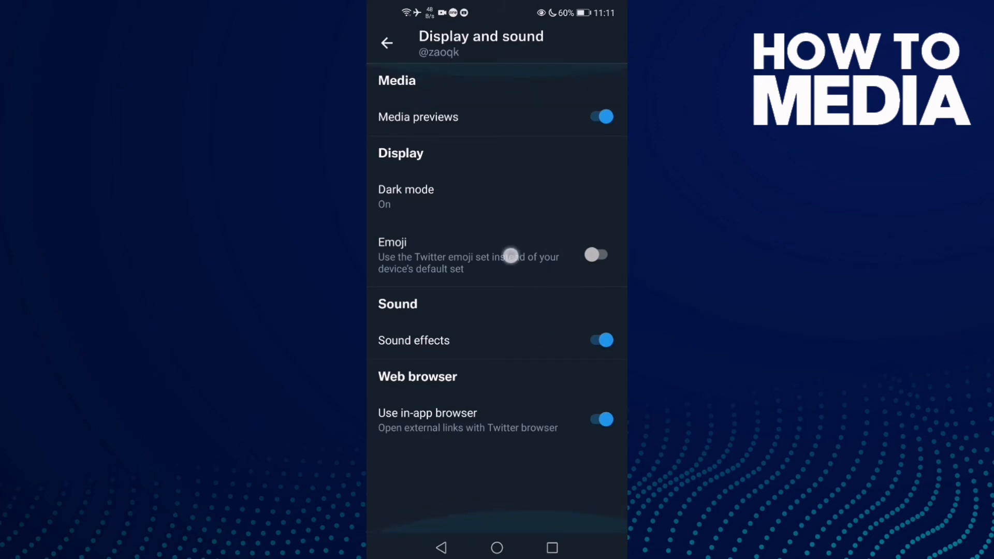
Step: Turn the Twitter emoji toggle back on, acknowledge the restart notice, and go to the home screen
left_click(594, 255)
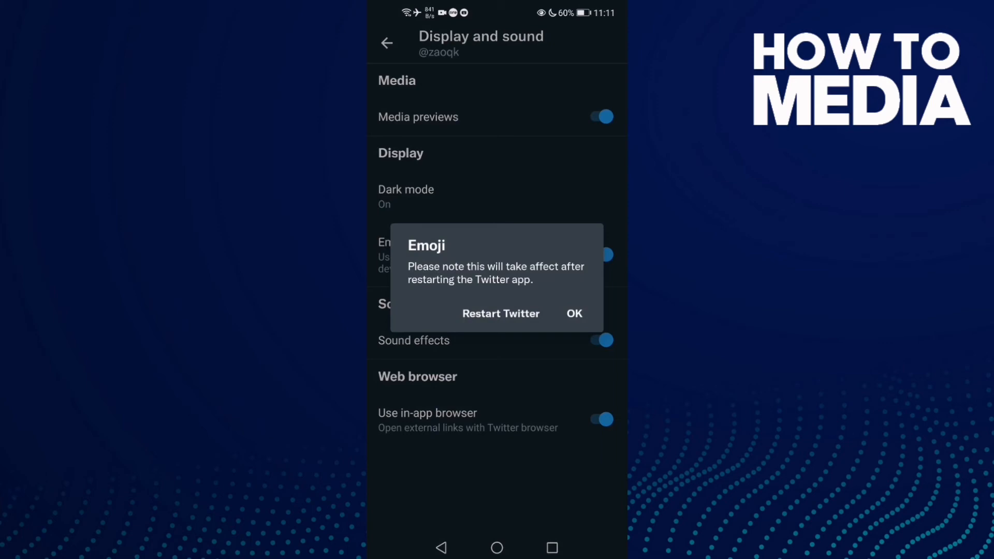
left_click(573, 313)
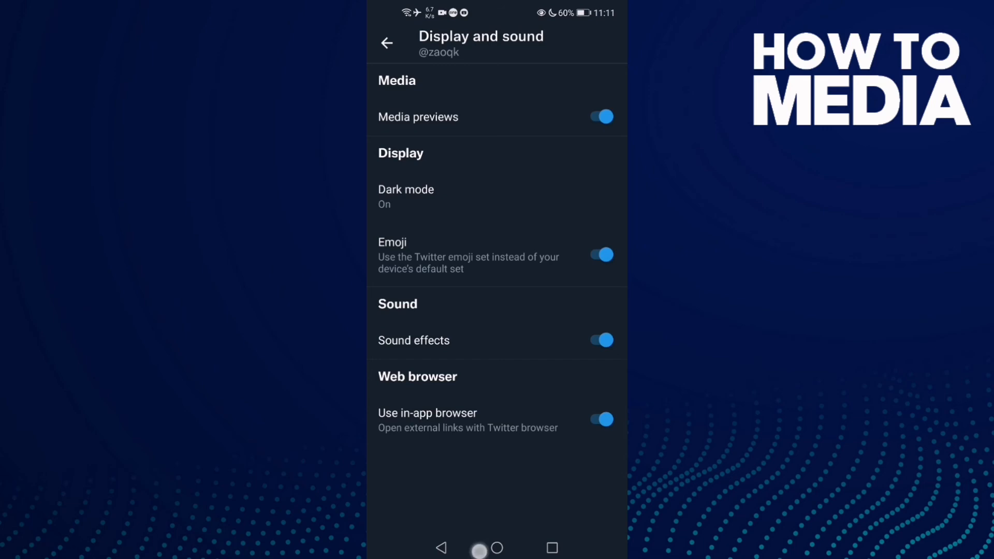
left_click(496, 548)
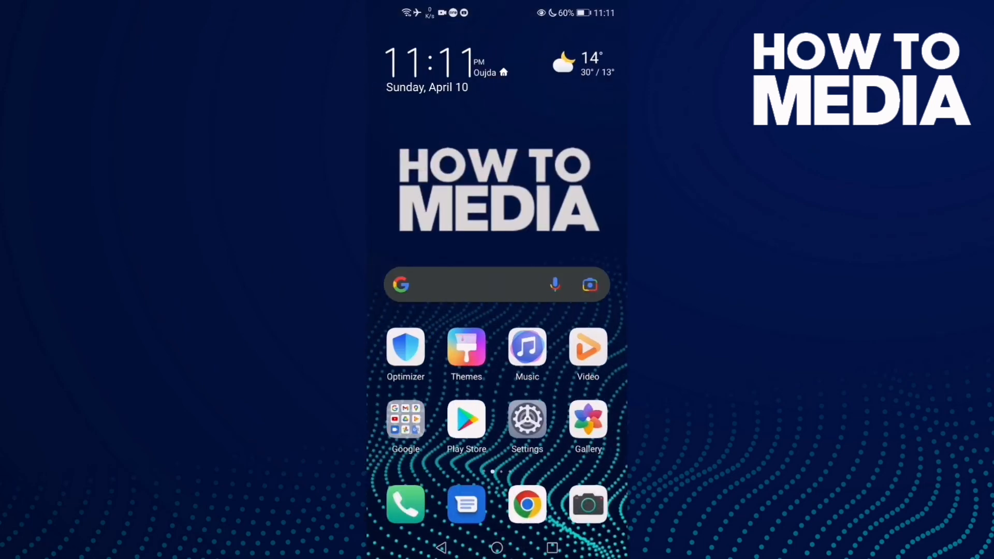